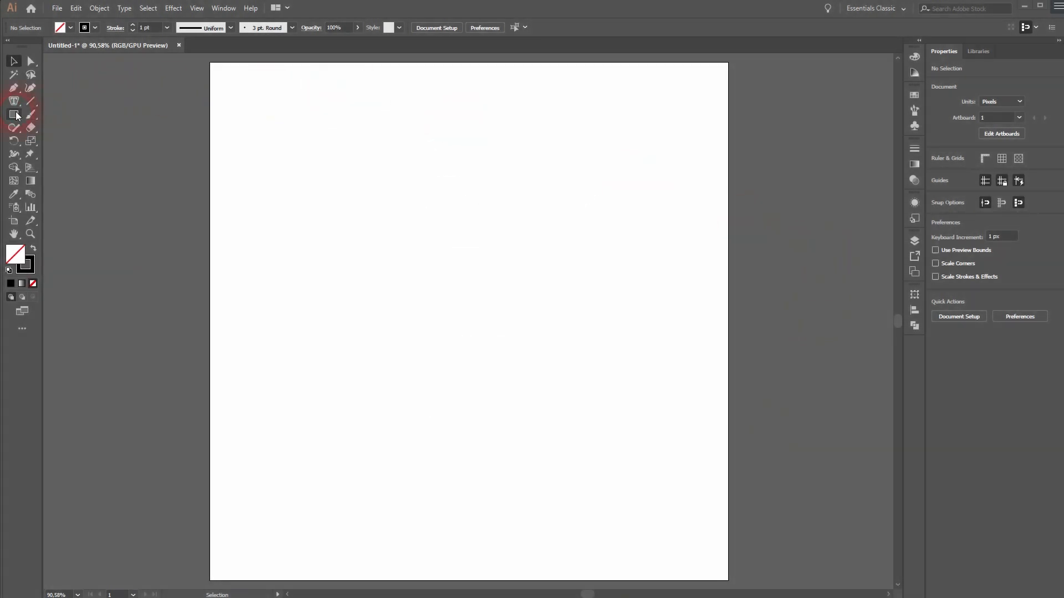
Draw a tall pill shape, about 65×210 px, with maximum corner radius on the left of the artboard
drag(306, 183, 359, 321)
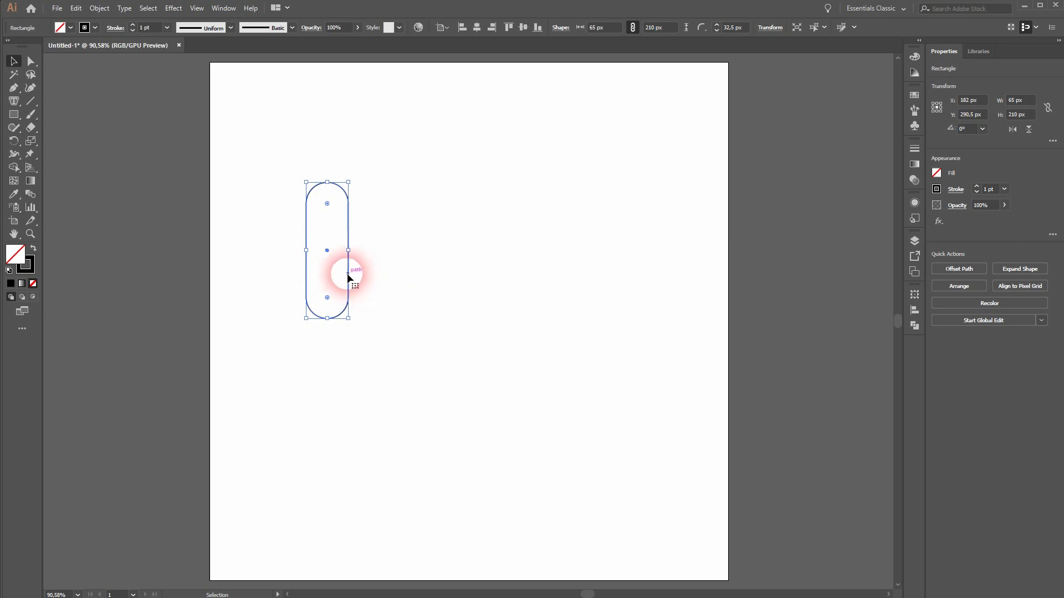
Alt-drag pill copies — one rotated 90° to the top, one at the bottom, one upright at the right — forming a rounded square frame, then deselect
drag(327, 275, 451, 278)
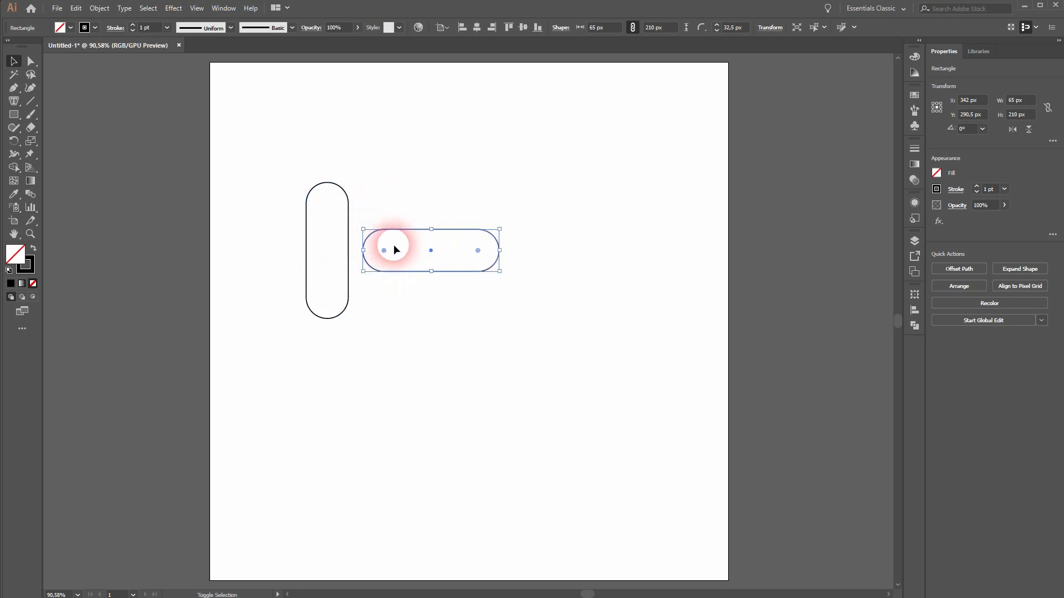
drag(395, 249, 348, 185)
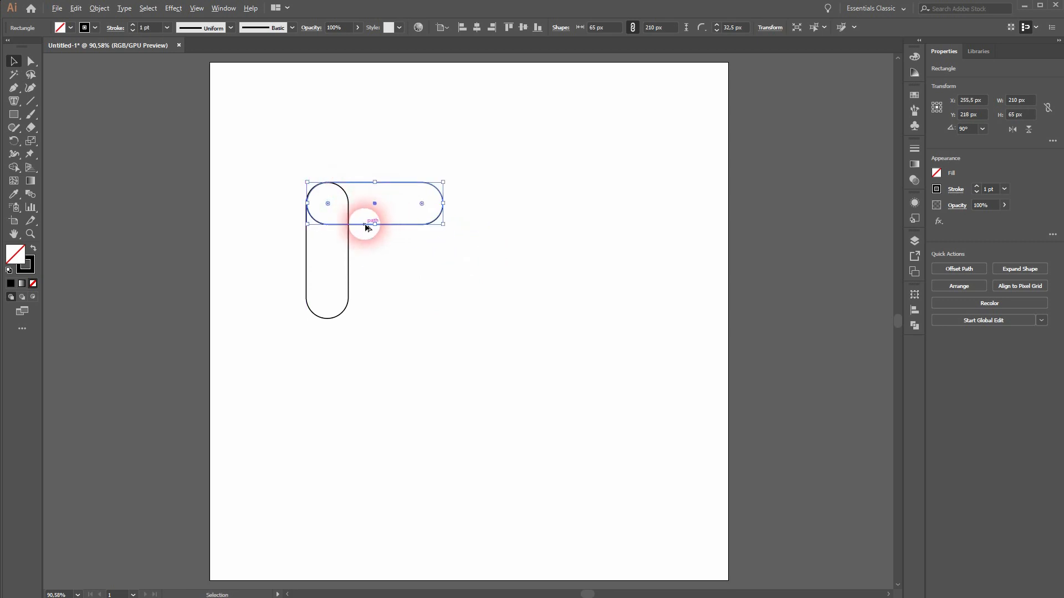
drag(374, 204, 373, 296)
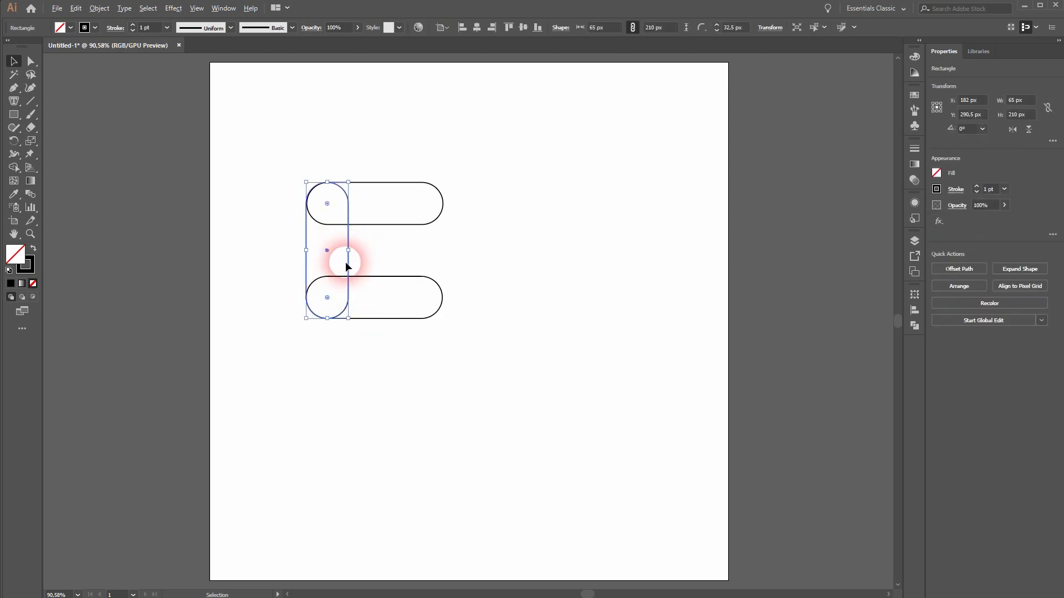
drag(346, 265, 445, 268)
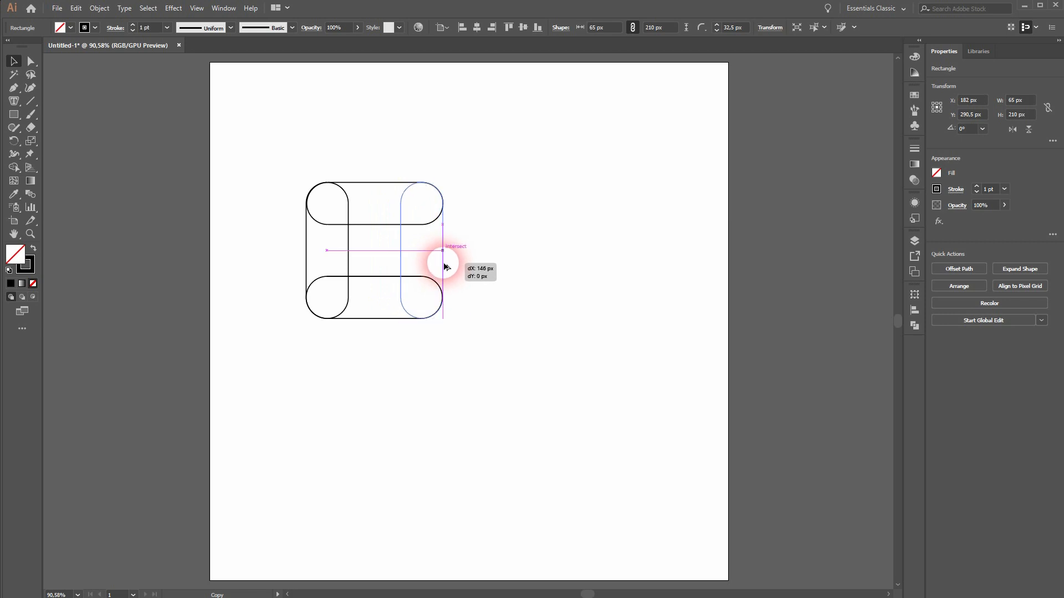
click(228, 367)
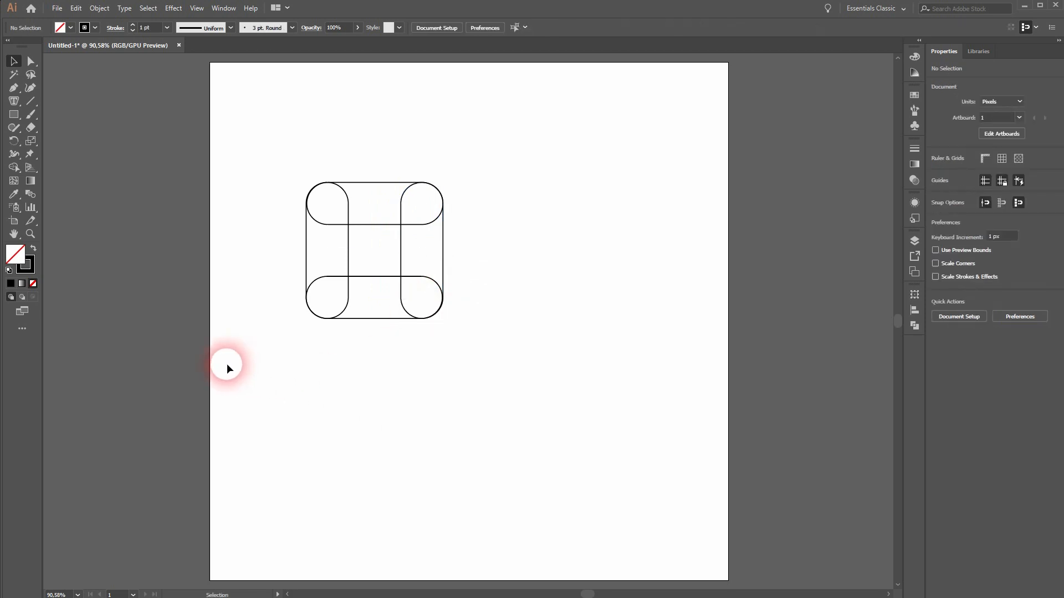
Merge the four pills with Shape Builder into one ⌘-shaped outline path with corner loops and select it
click(400, 246)
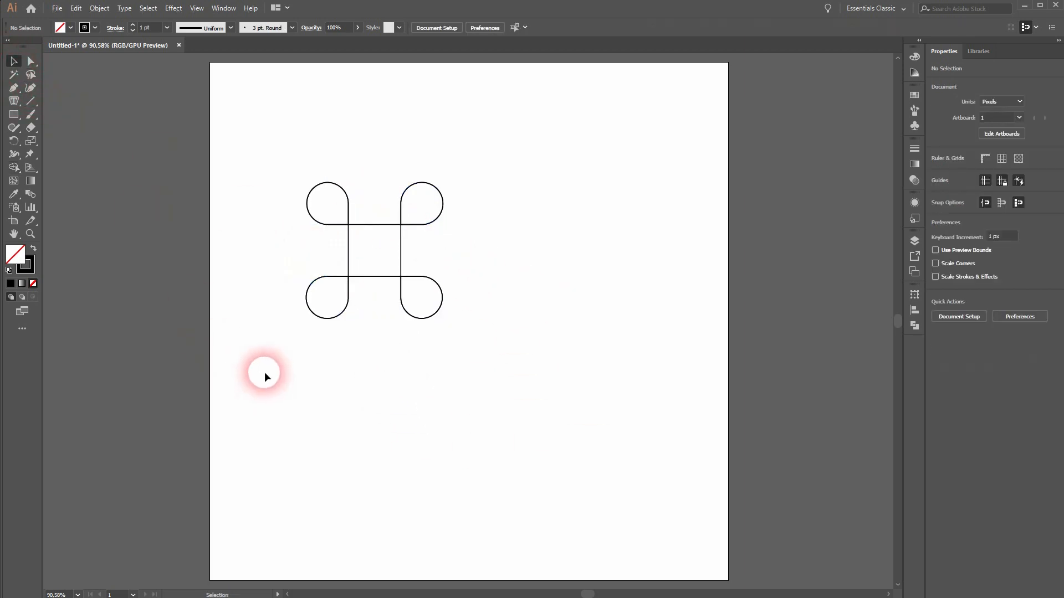
click(374, 249)
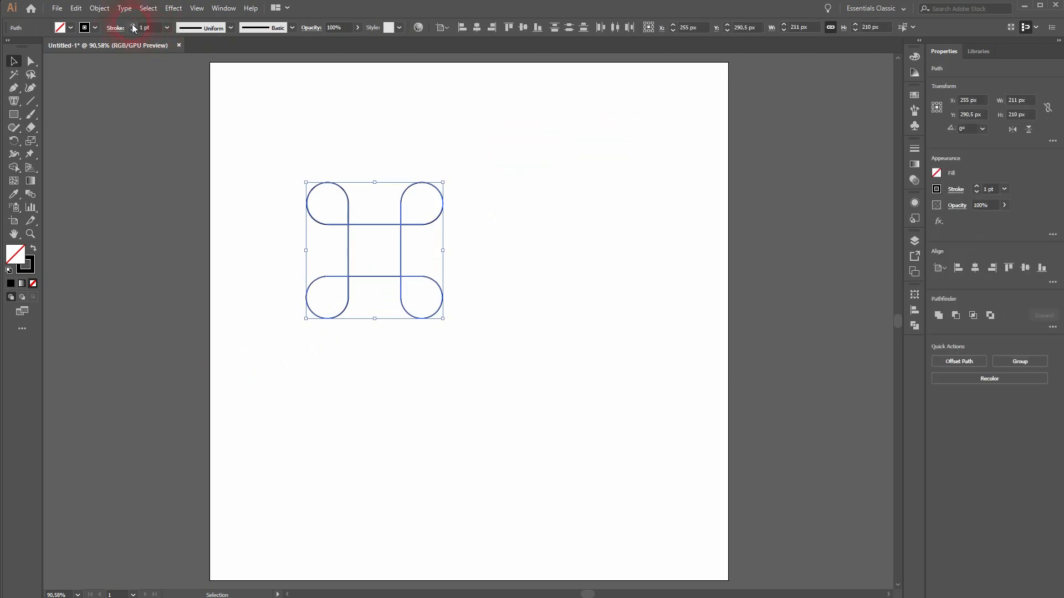